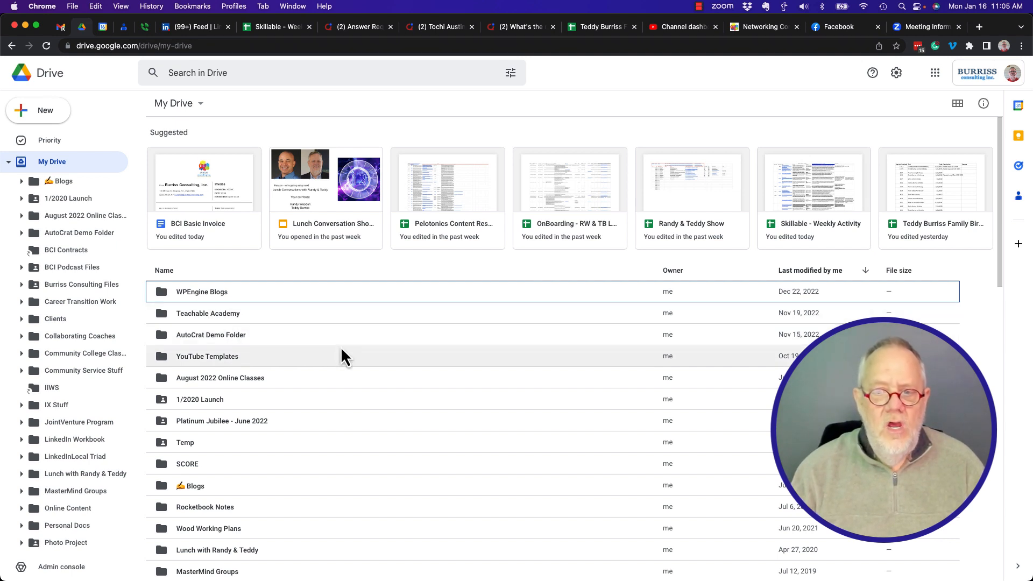
# - Bring up the context menu for the Temp folder in the My Drive list
pyautogui.scroll(-3)
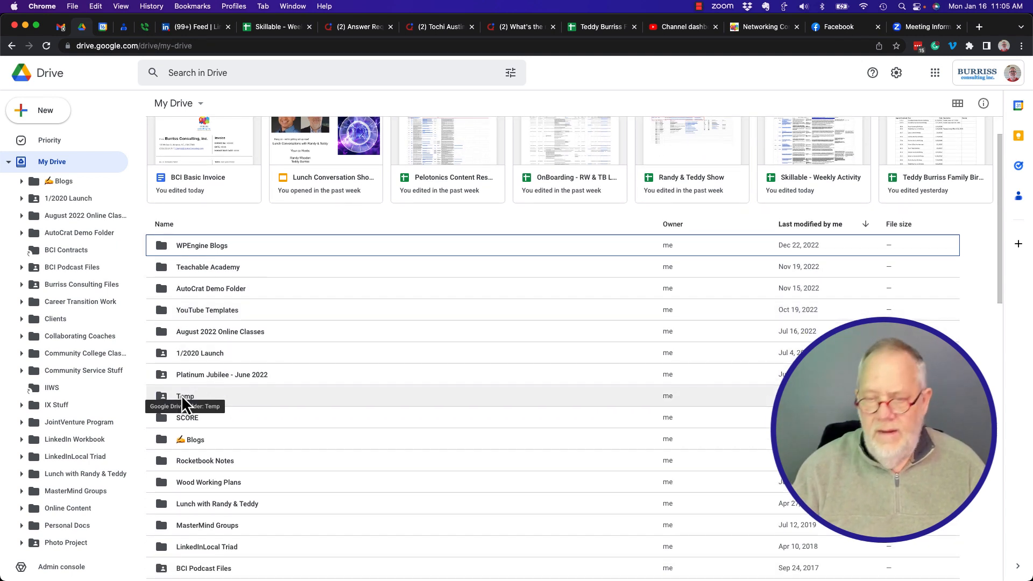
pyautogui.rightClick(185, 396)
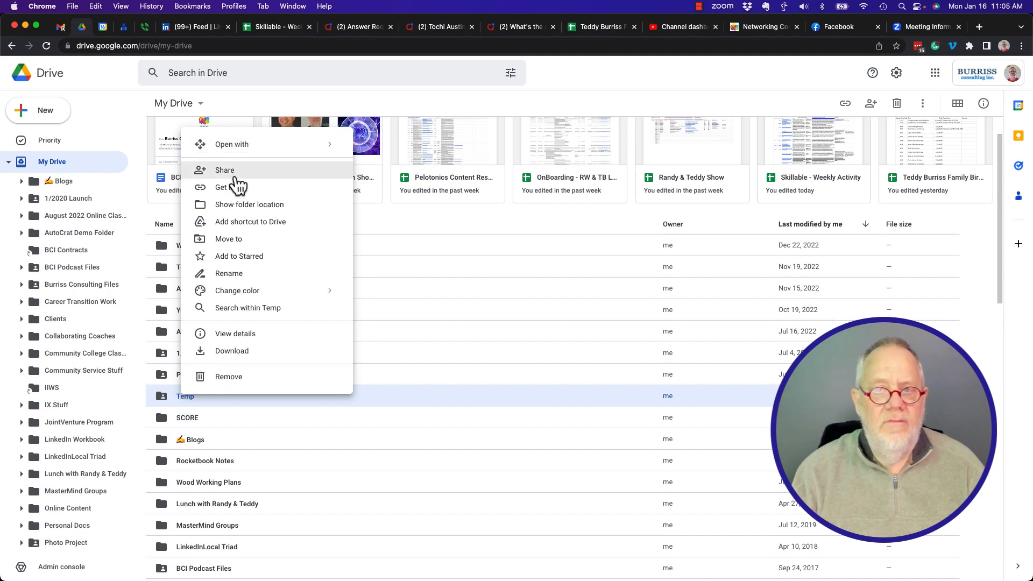
# - Show the Share "Temp" dialog with general access still Restricted
pyautogui.click(225, 170)
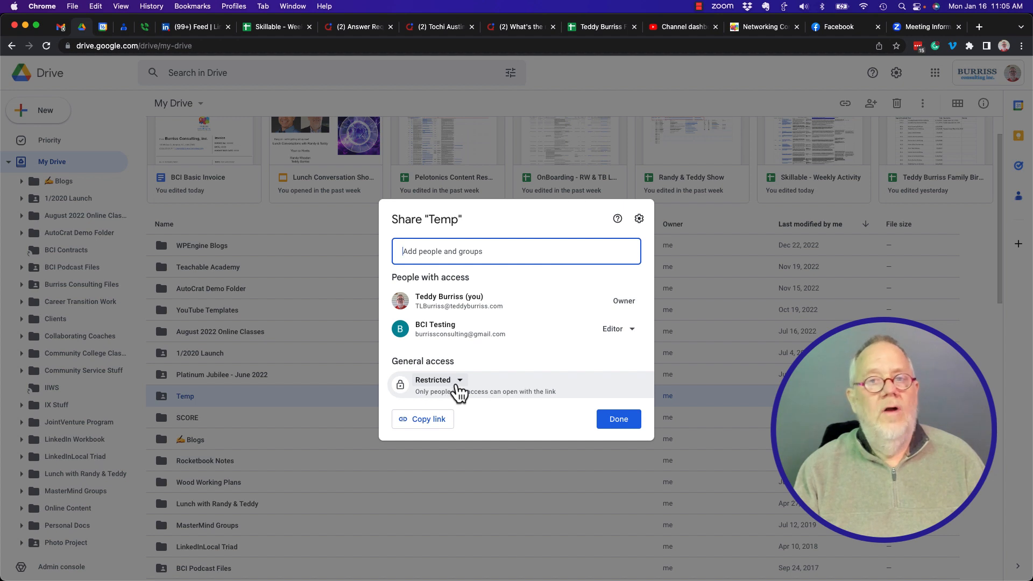
# - Set general access via Burriss Consulting, Inc. to Anyone with the link, then show BCI Testing's role choices
pyautogui.click(439, 380)
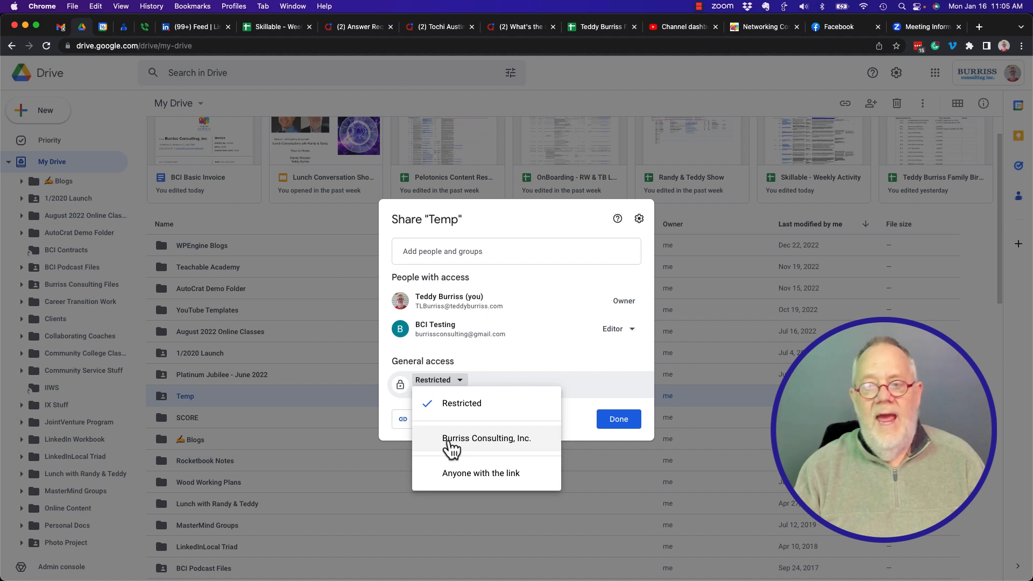
pyautogui.click(486, 438)
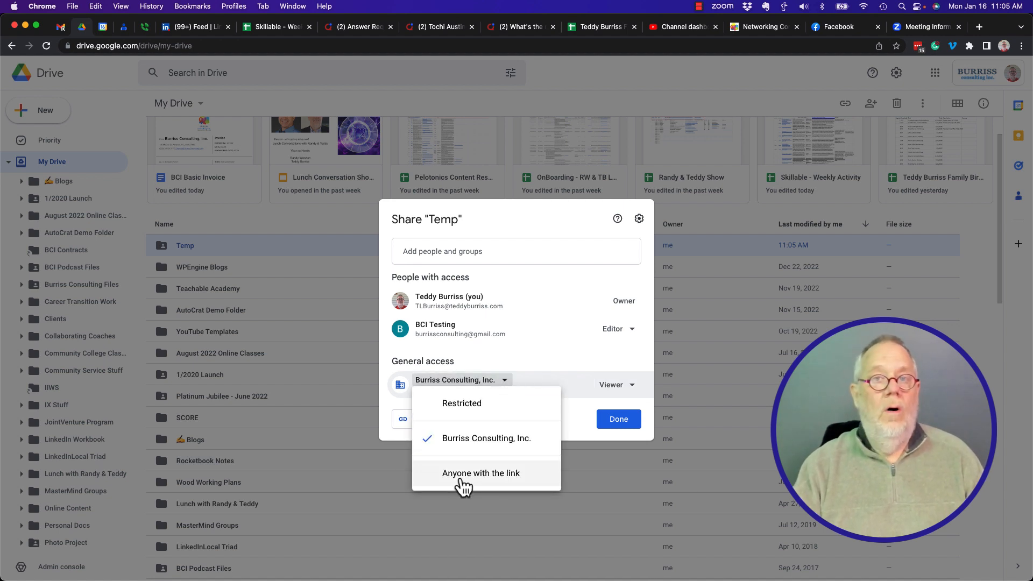
pyautogui.click(481, 474)
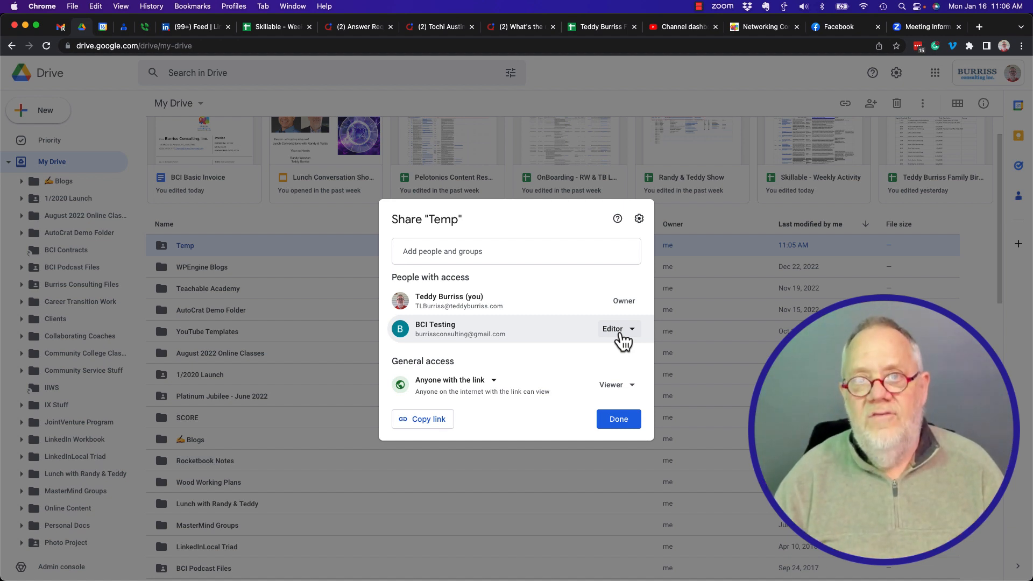
pyautogui.click(618, 329)
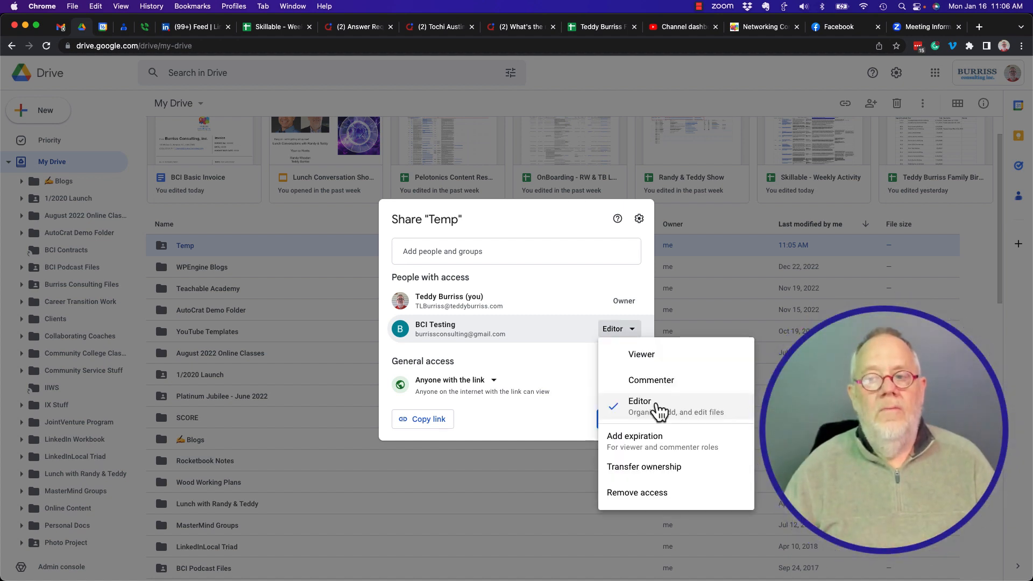